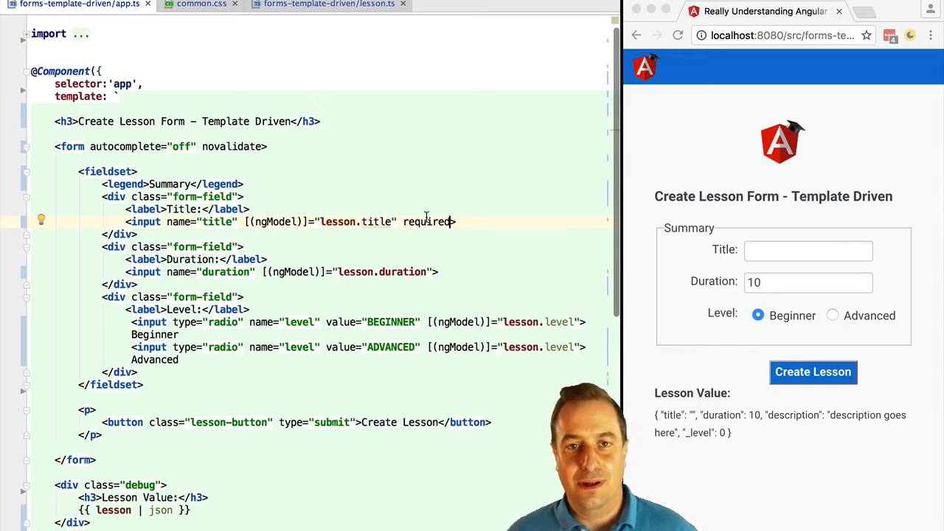
# Focus and leave the empty Title field so it shows invalid, then reload the form.
pyautogui.click(808, 251)
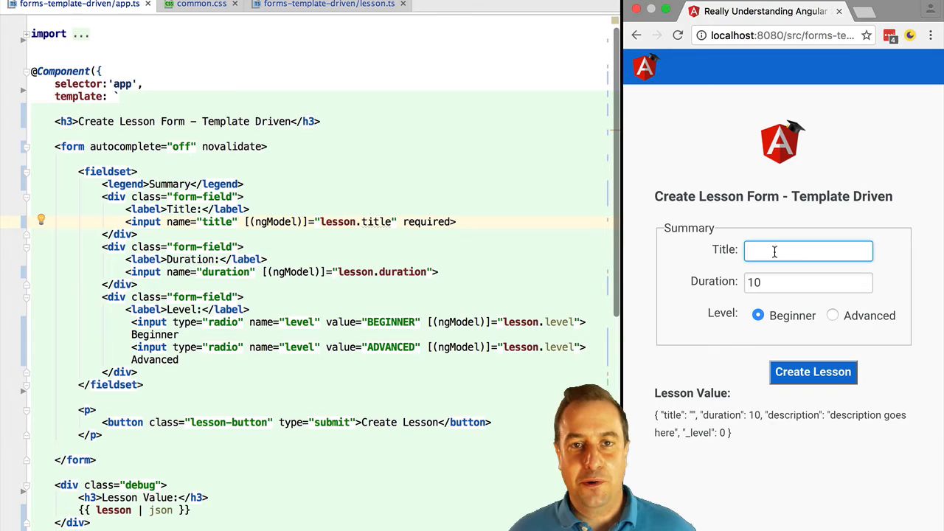
pyautogui.click(808, 250)
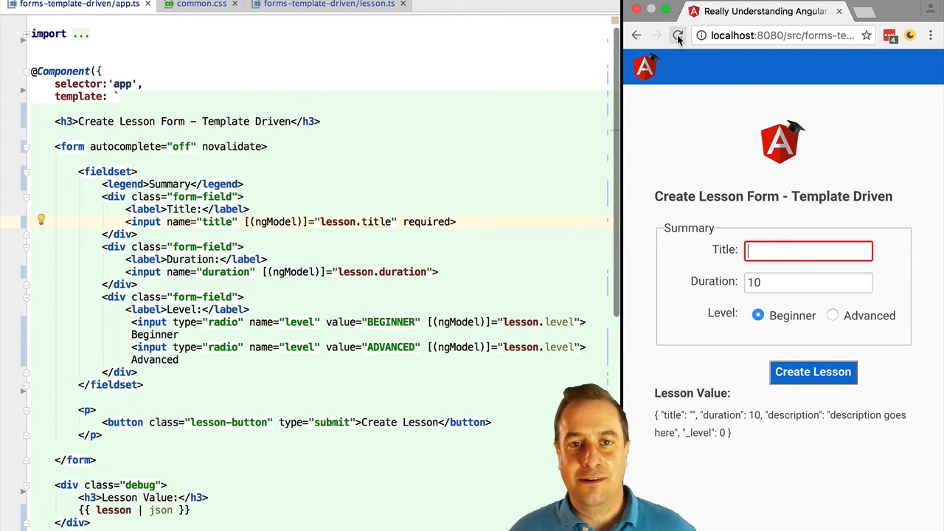
pyautogui.click(677, 35)
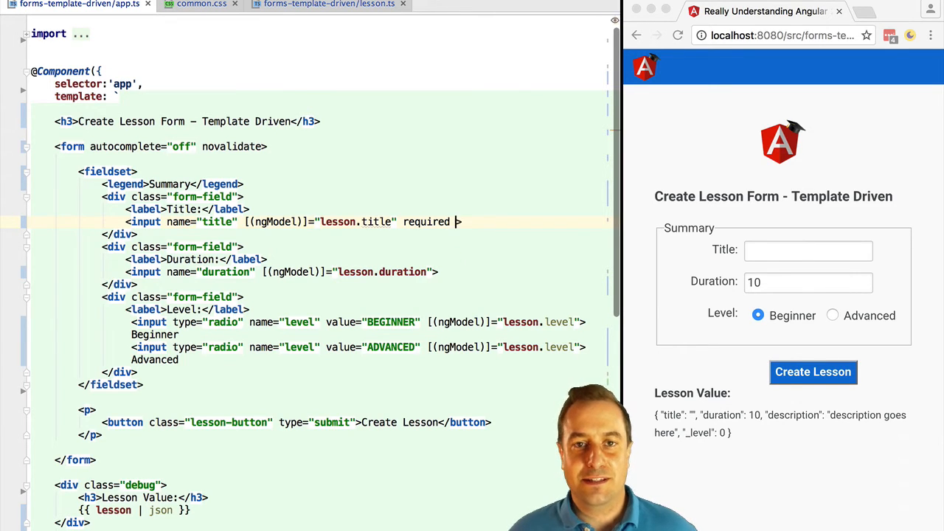
# Add minlength="10" to the title input, then enter Hello and Hello World to test it.
pyautogui.write('minlength=""')
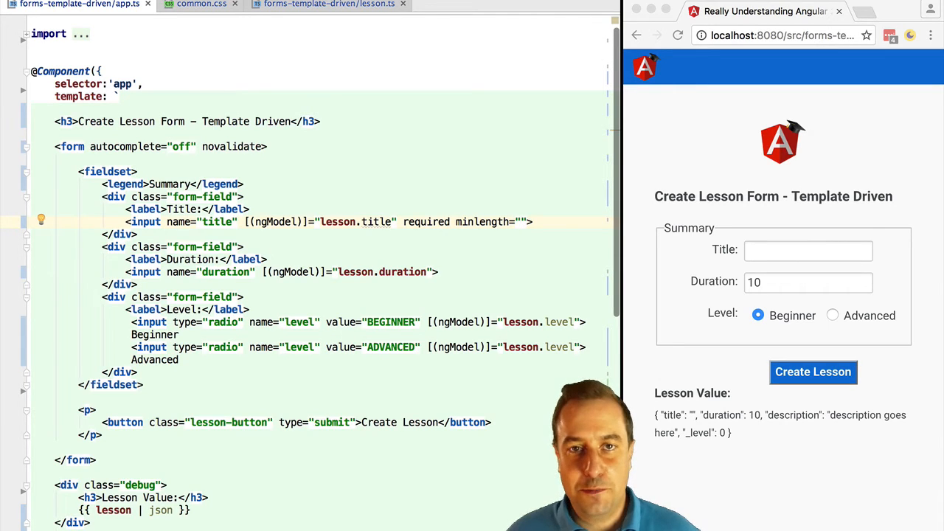
pyautogui.write('10')
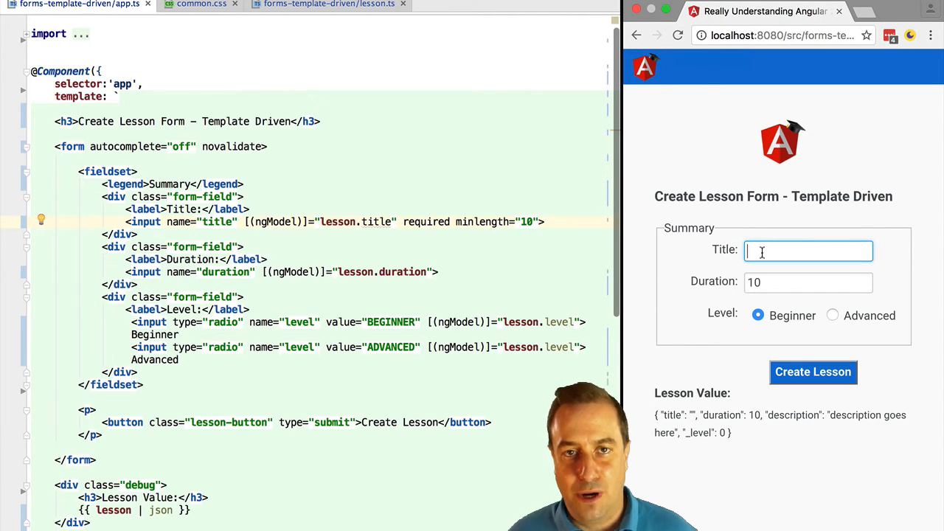
pyautogui.write('Hello')
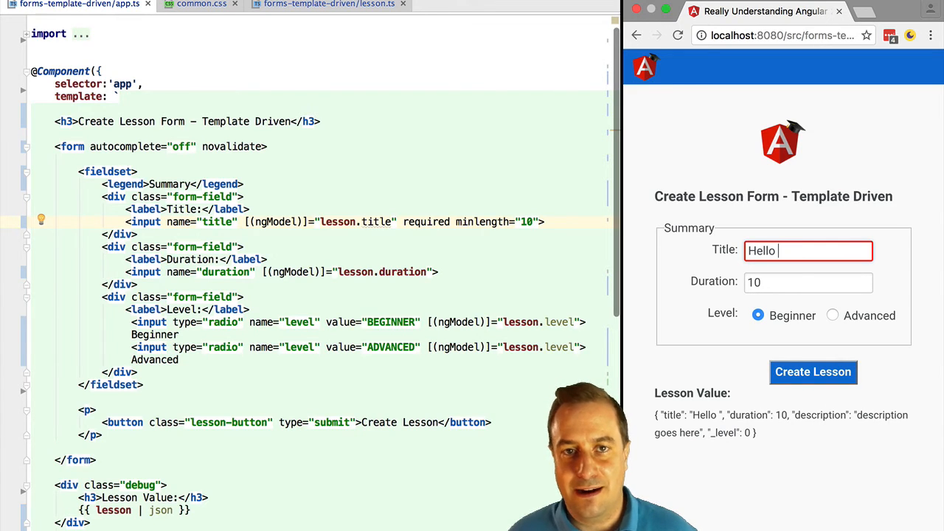
pyautogui.write('World')
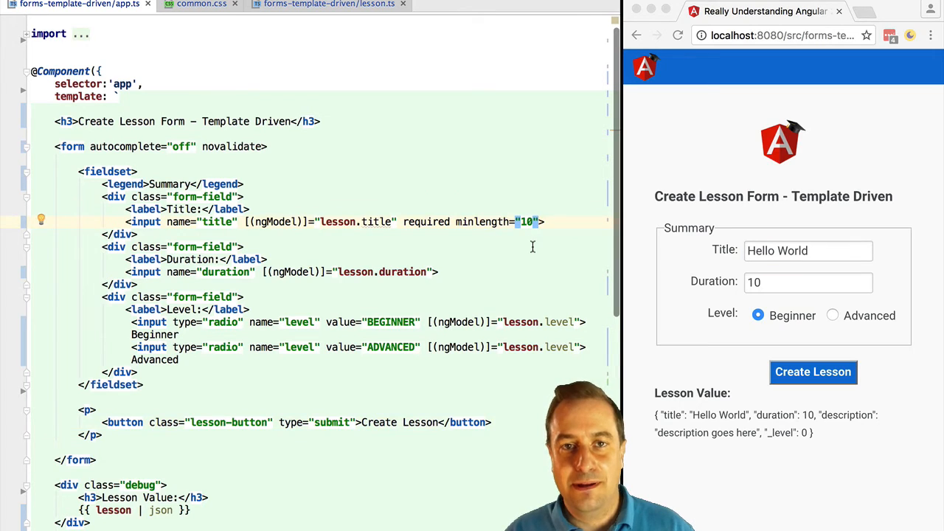
# Add maxlength="15" to the title input and retest the form with Hello World.
pyautogui.write('maxlength="15')
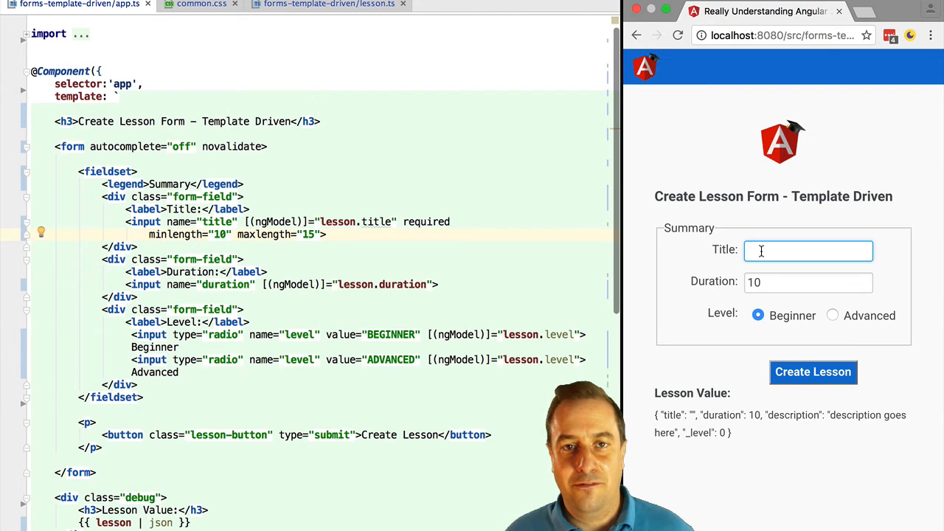
pyautogui.write('Hello World')
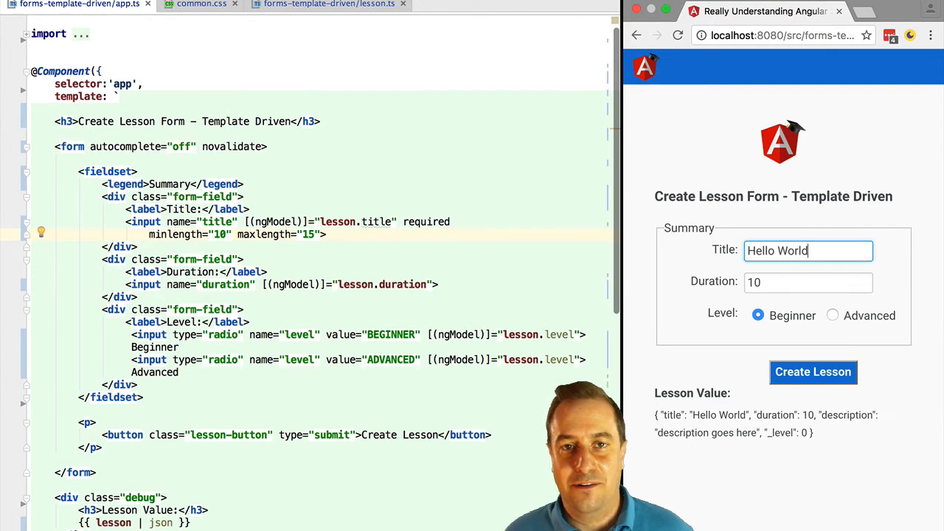
pyautogui.write('Tak')
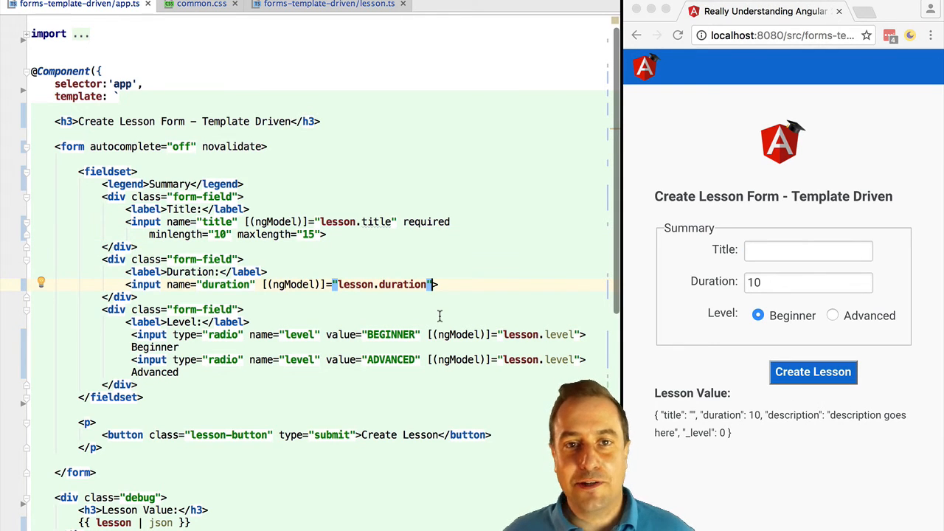
# Add pattern="[0-9]+" to the duration input so only digits are allowed.
pyautogui.write('pa')
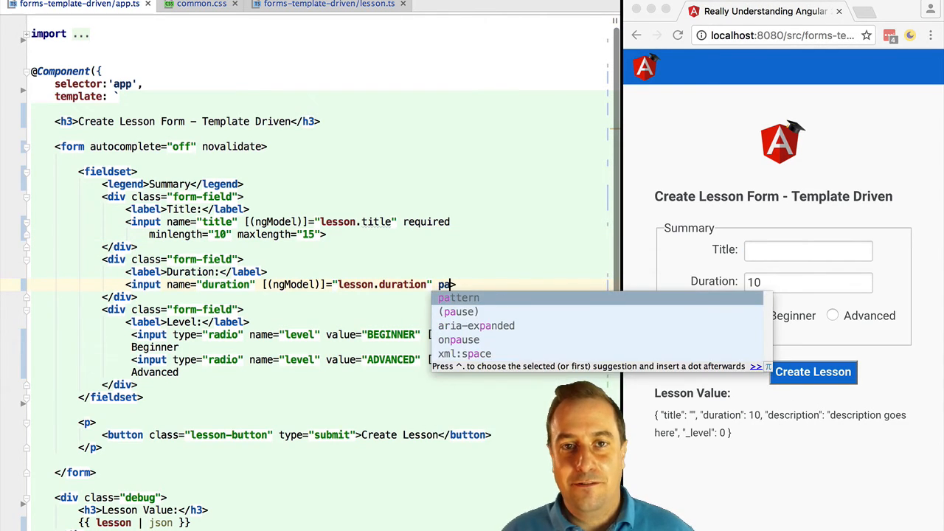
pyautogui.write('pattern="[]"')
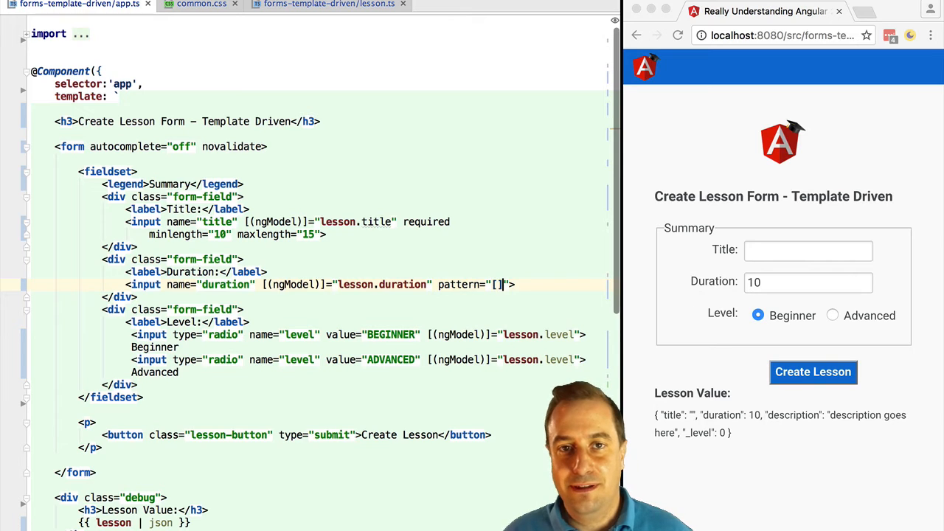
pyautogui.write('0-9')
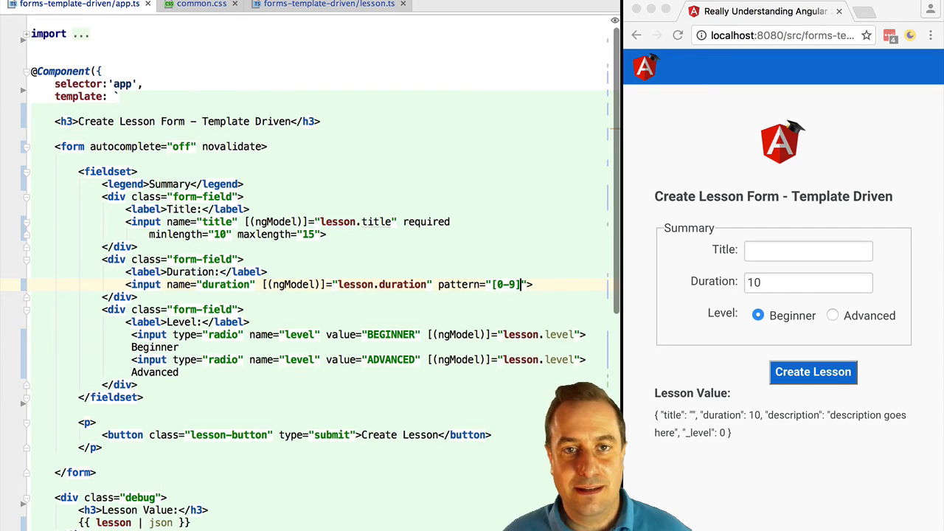
pyautogui.write('+')
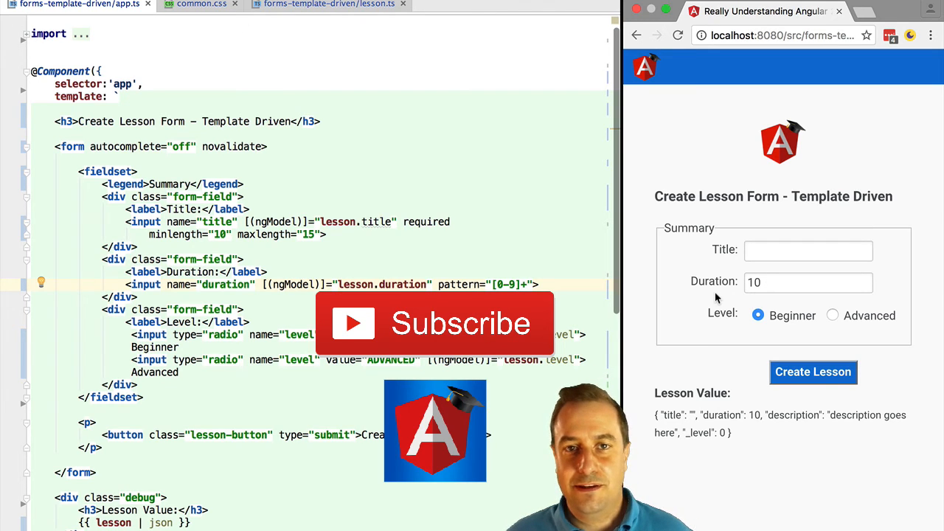
pyautogui.click(808, 282)
pyautogui.write('2323')
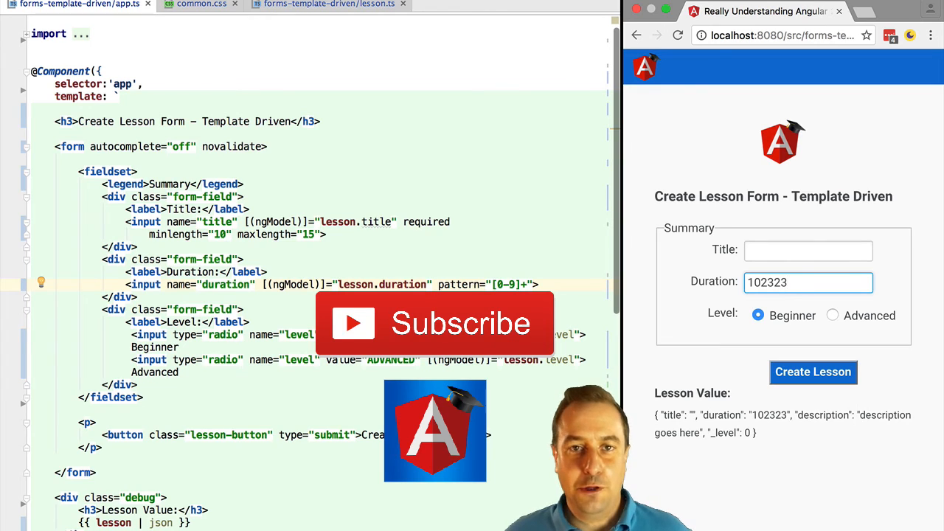
pyautogui.write('a')
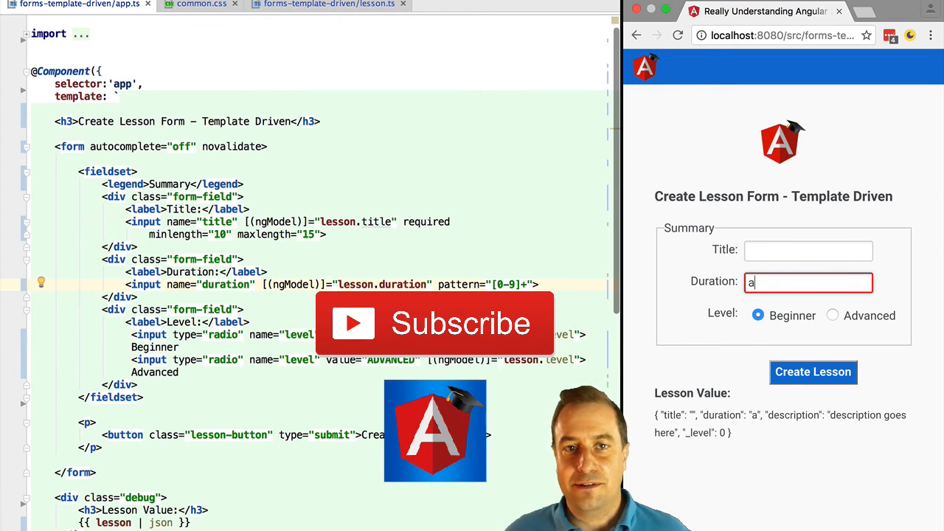
pyautogui.write('bc')
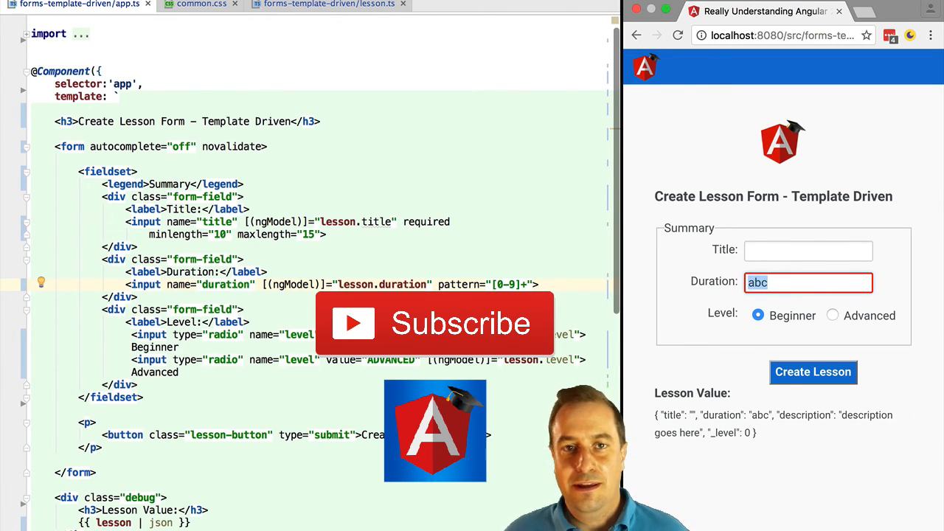
pyautogui.write('10')
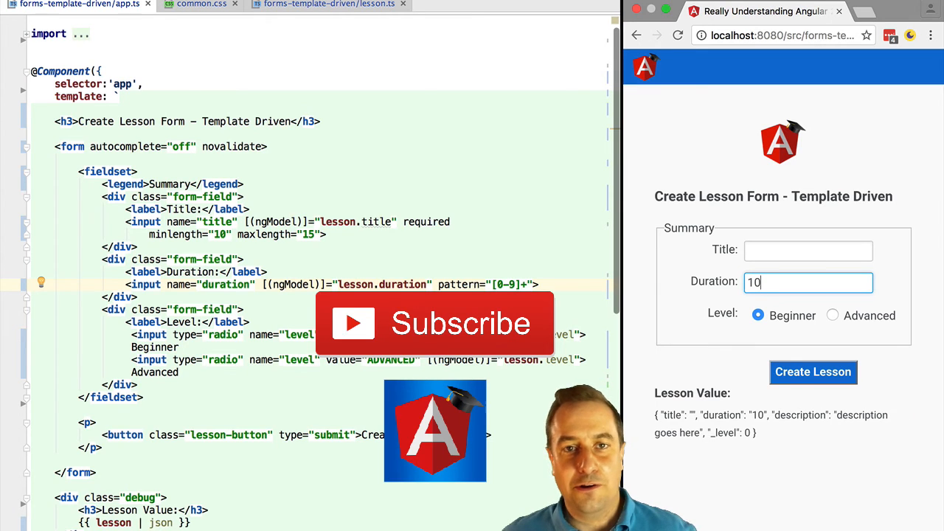